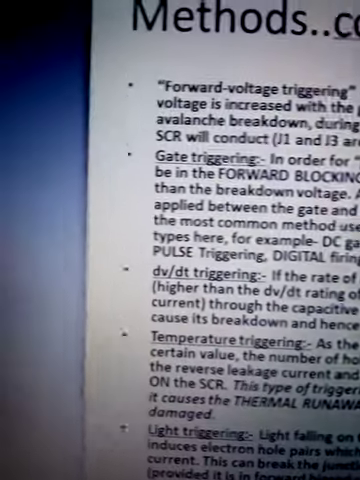
scroll("right", 3)
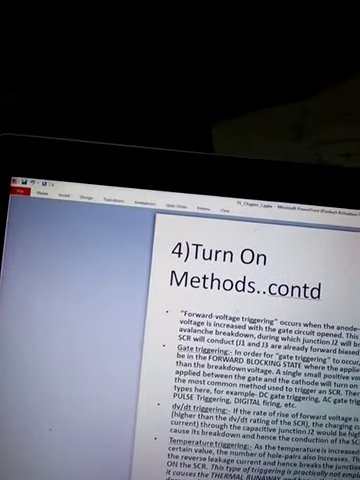
scroll("down", 3)
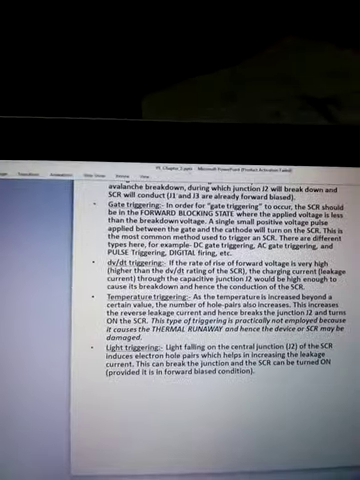